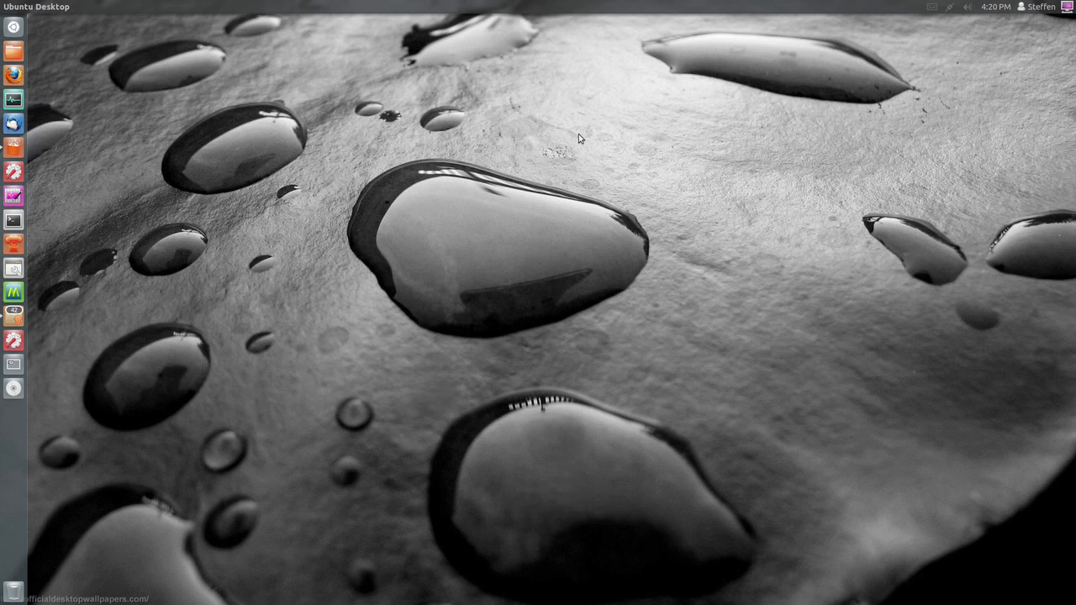
pyautogui.moveTo(570, 140)
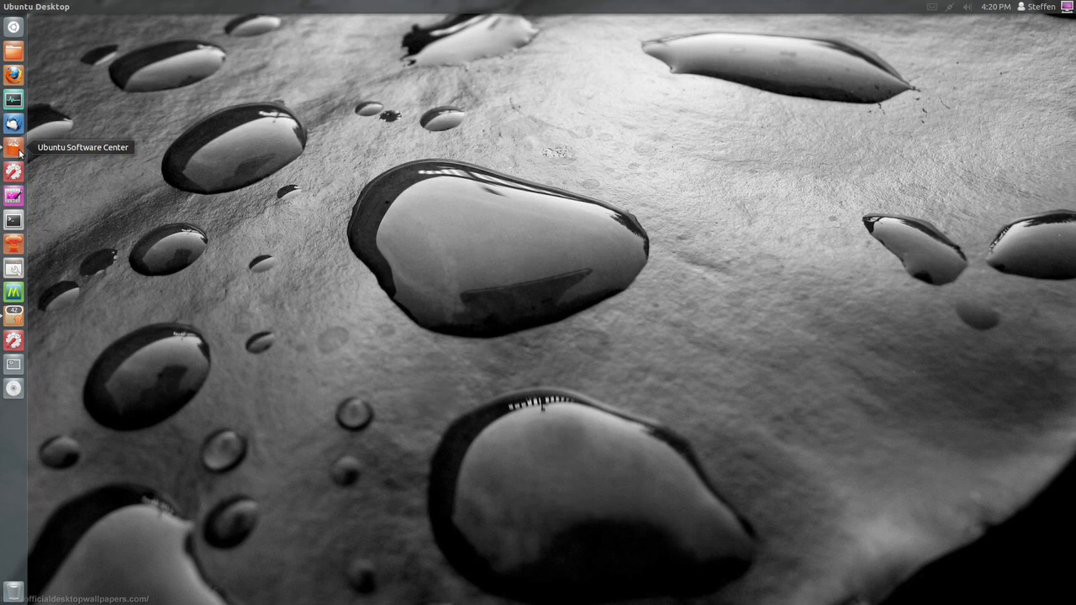
# Launch Ubuntu Software Center and search its catalogue for 'steam'.
pyautogui.click(14, 148)
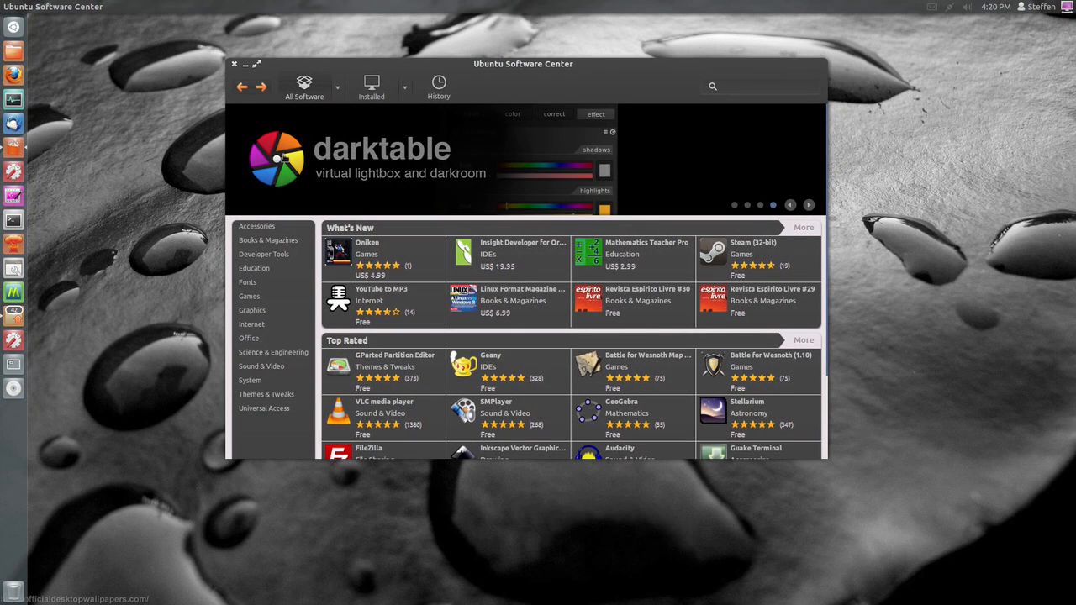
pyautogui.click(756, 87)
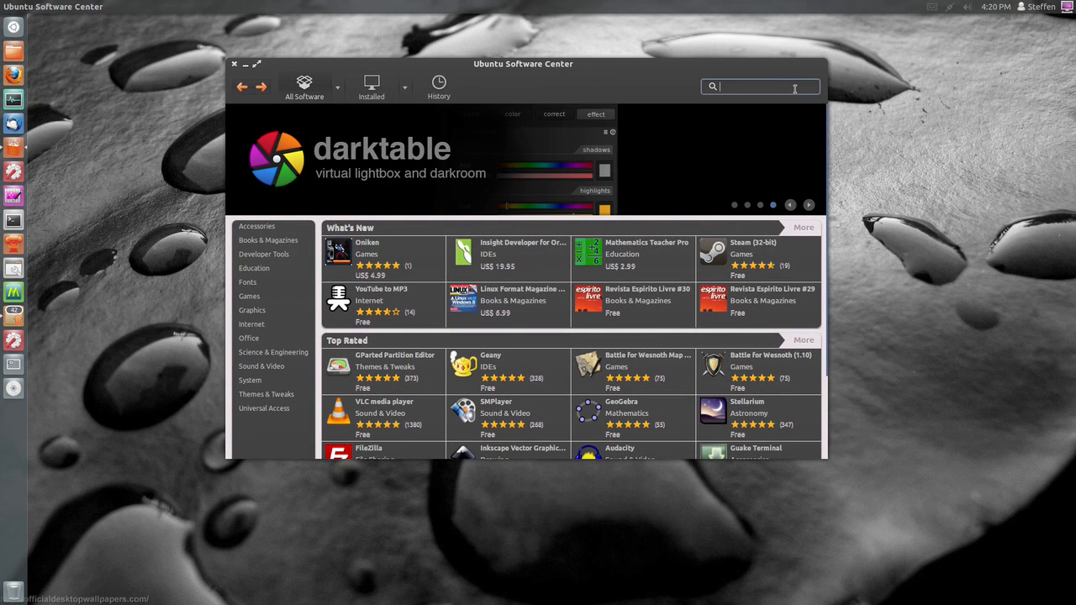
pyautogui.write('steam')
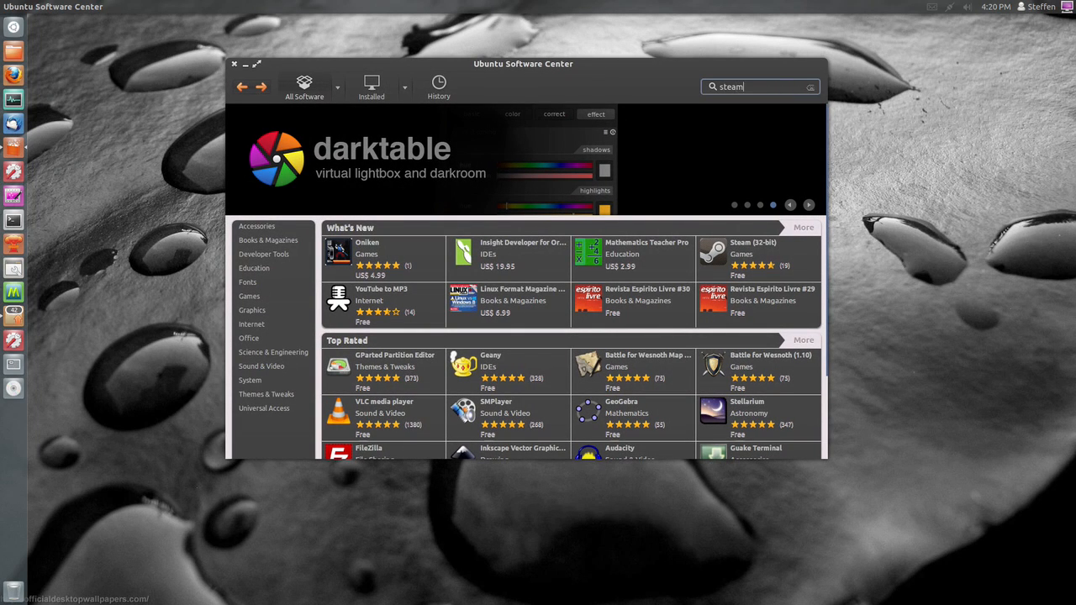